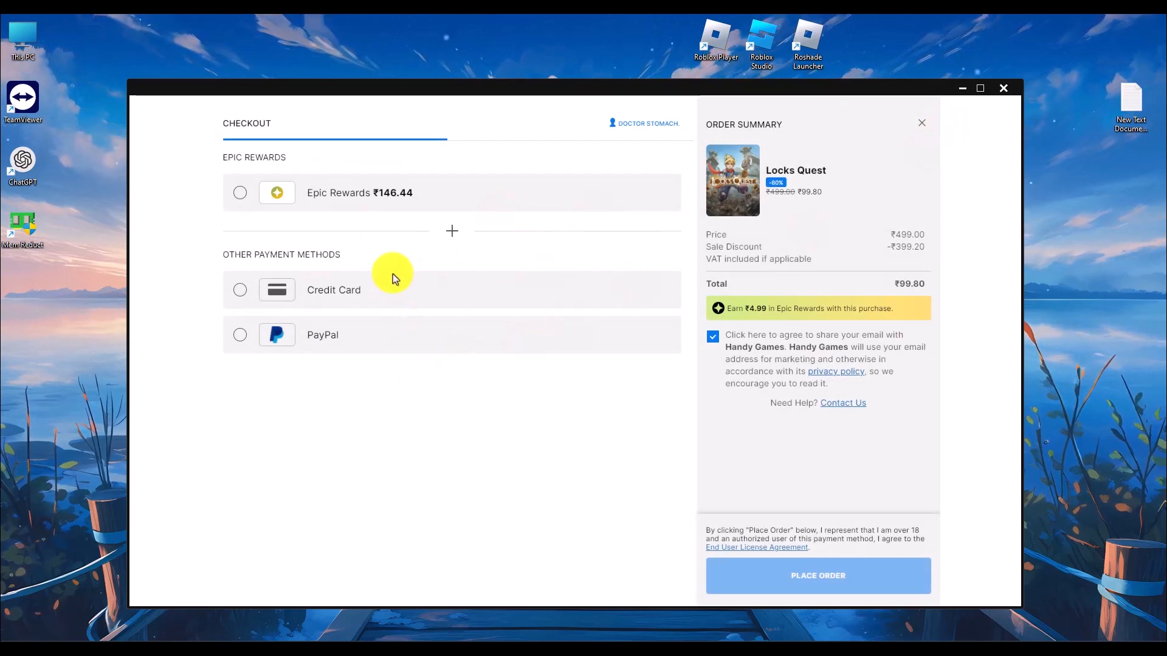
Select PayPal under Other Payment Methods for the Locks Quest order.
left_click(239, 334)
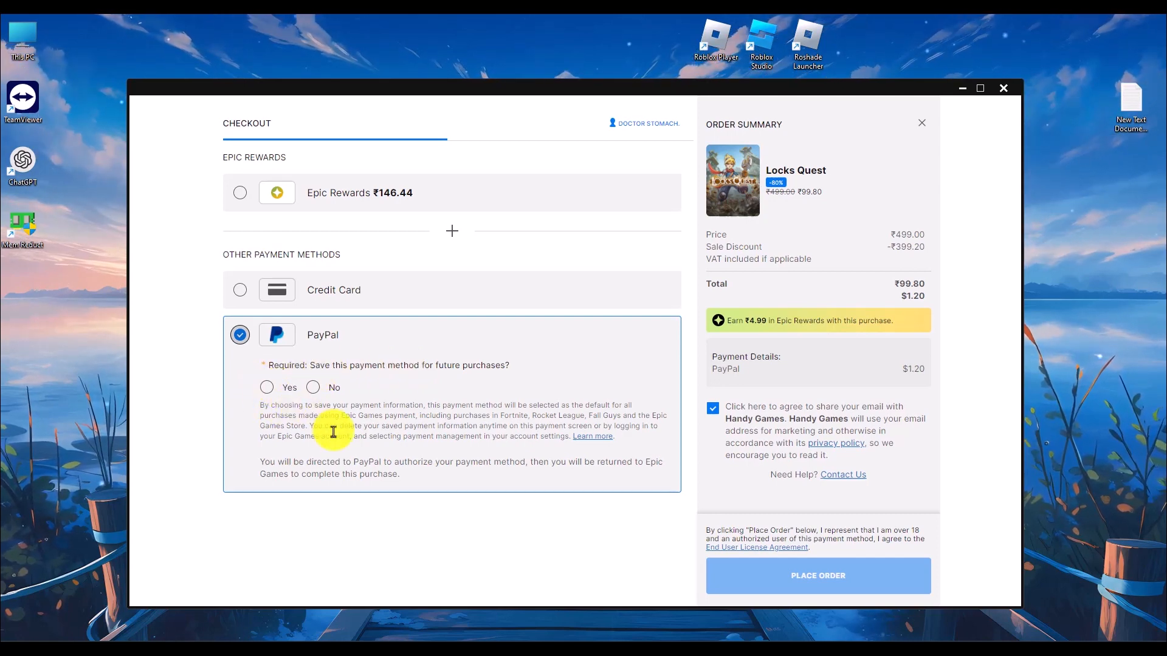
Decline saving PayPal, set the state to Uttar Pradesh, and place the order.
left_click(311, 387)
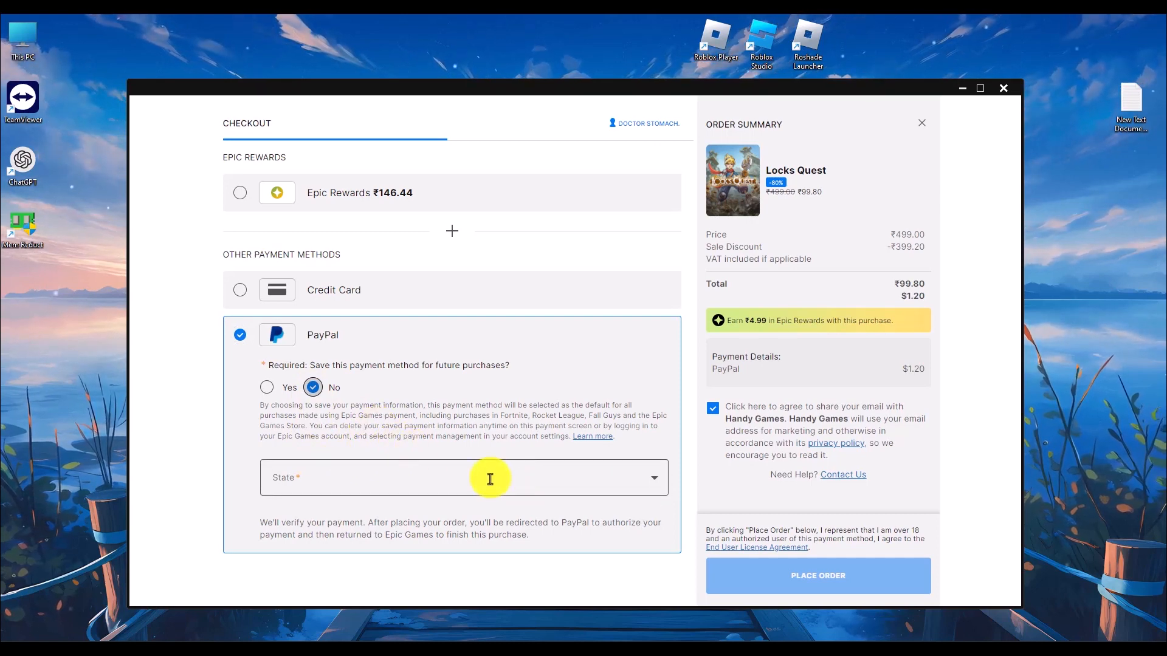
left_click(464, 477)
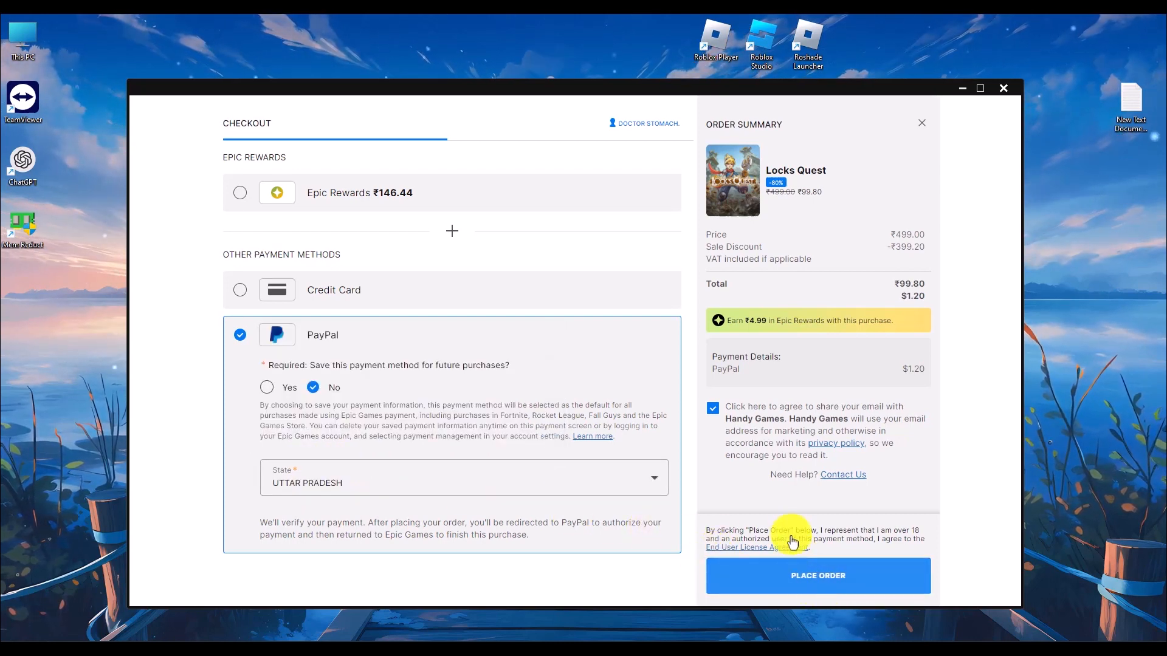
left_click(817, 576)
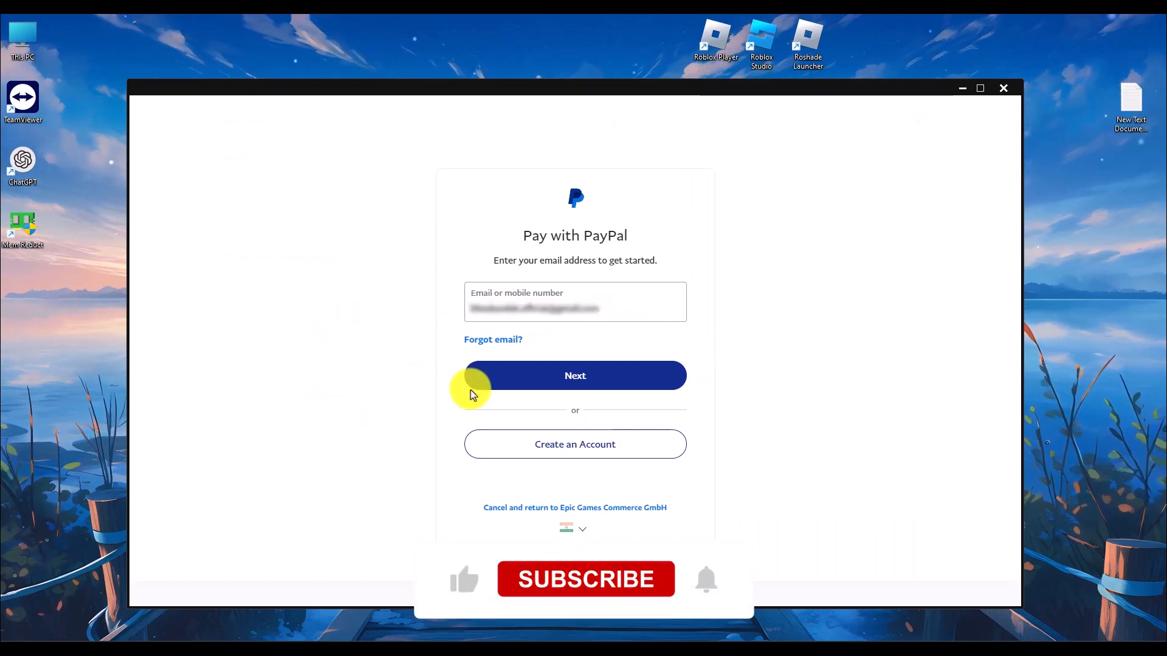
Sign in to PayPal with email and password to reach the $1.20 payment review.
left_click(574, 375)
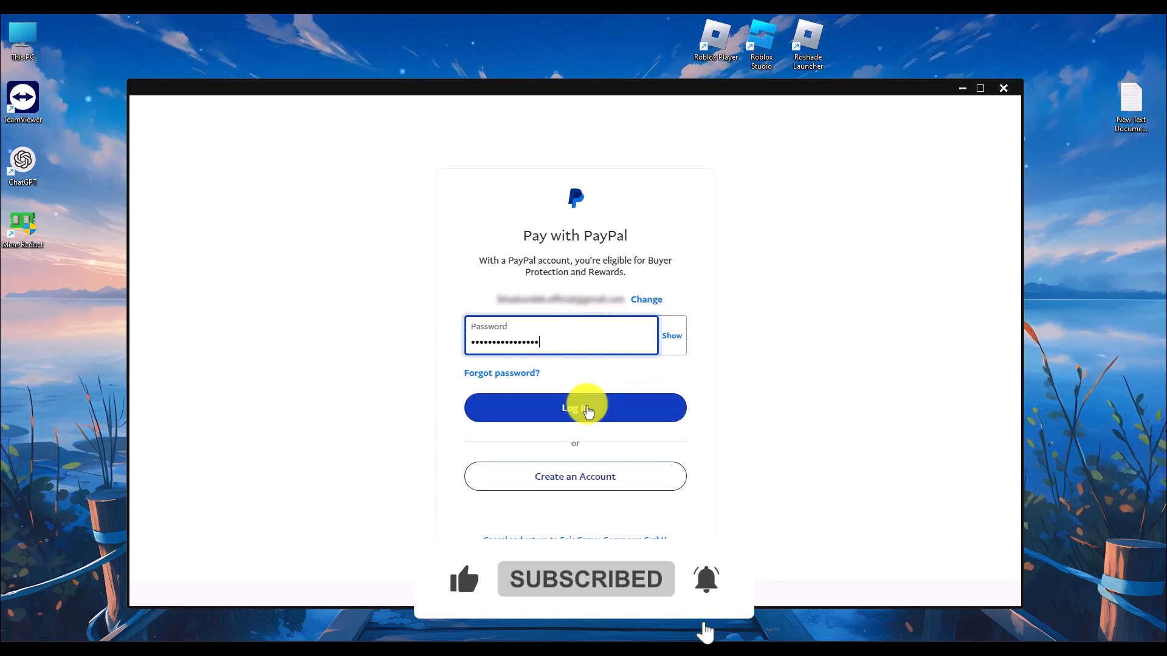
left_click(574, 408)
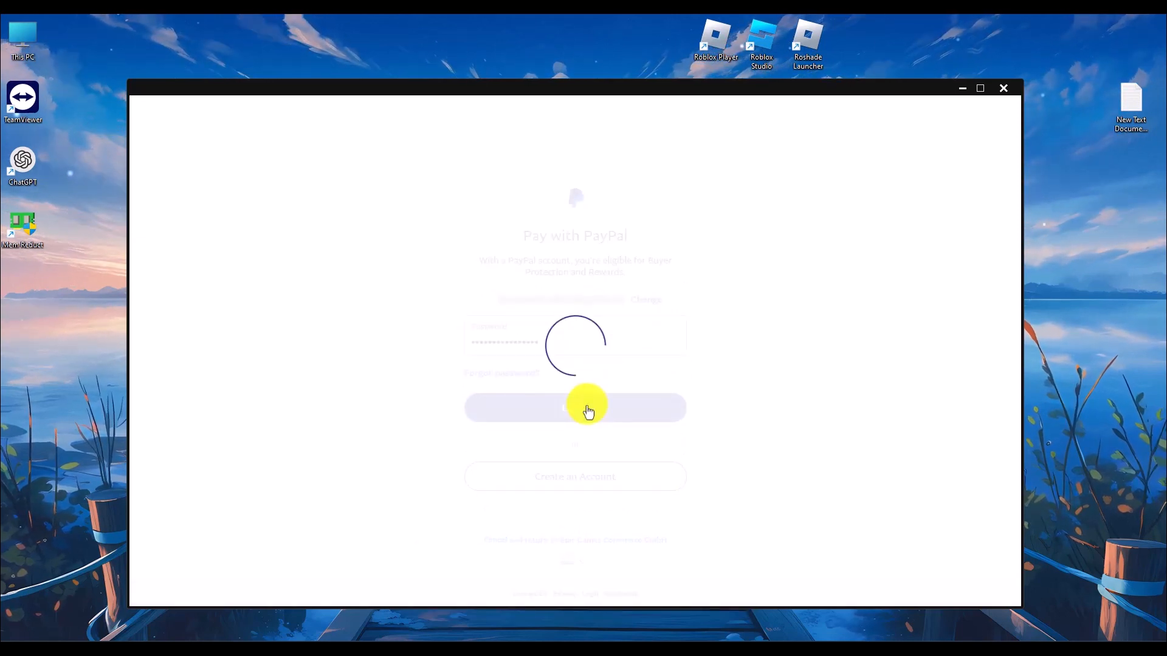
left_click(574, 408)
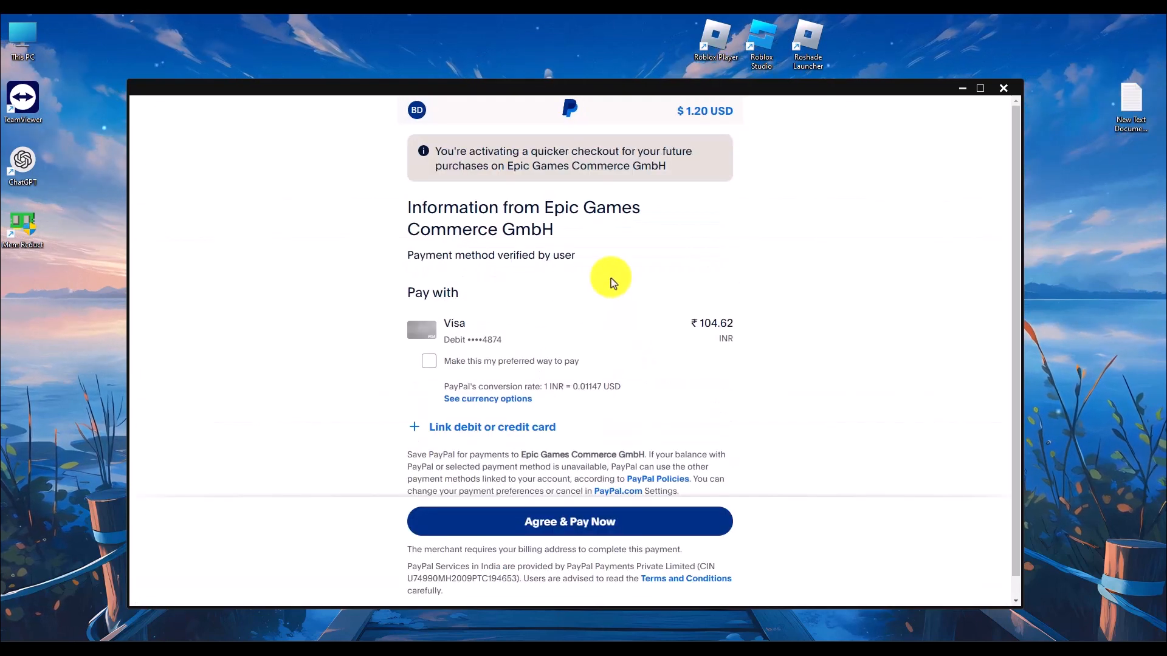
mouse_move(748, 335)
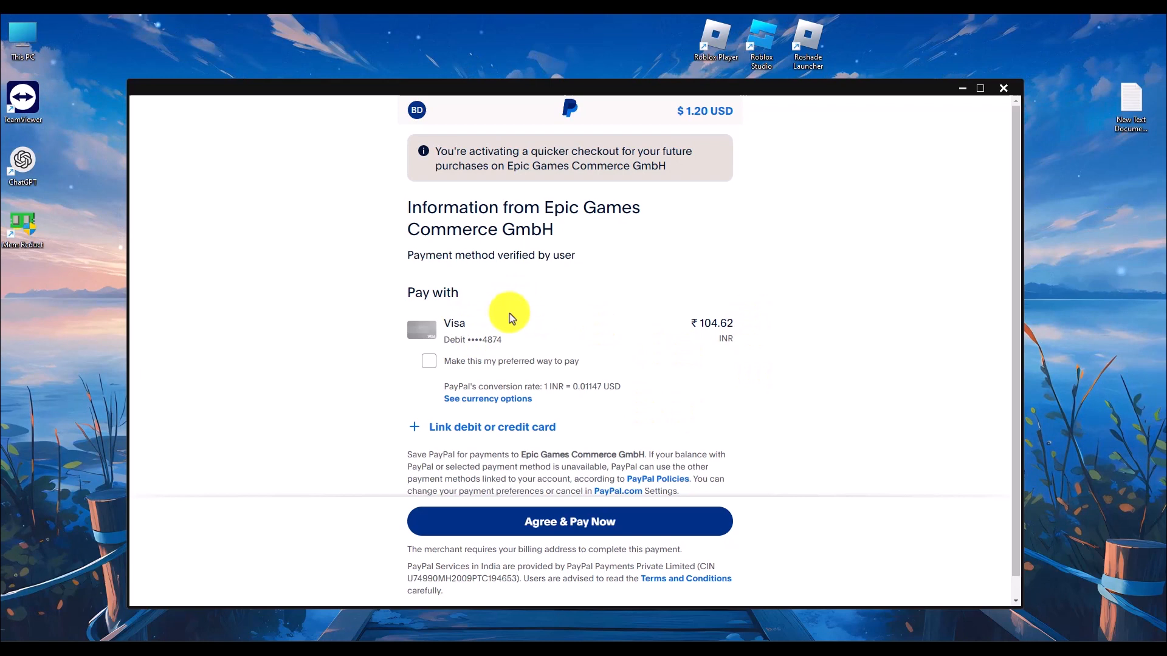
mouse_move(484, 427)
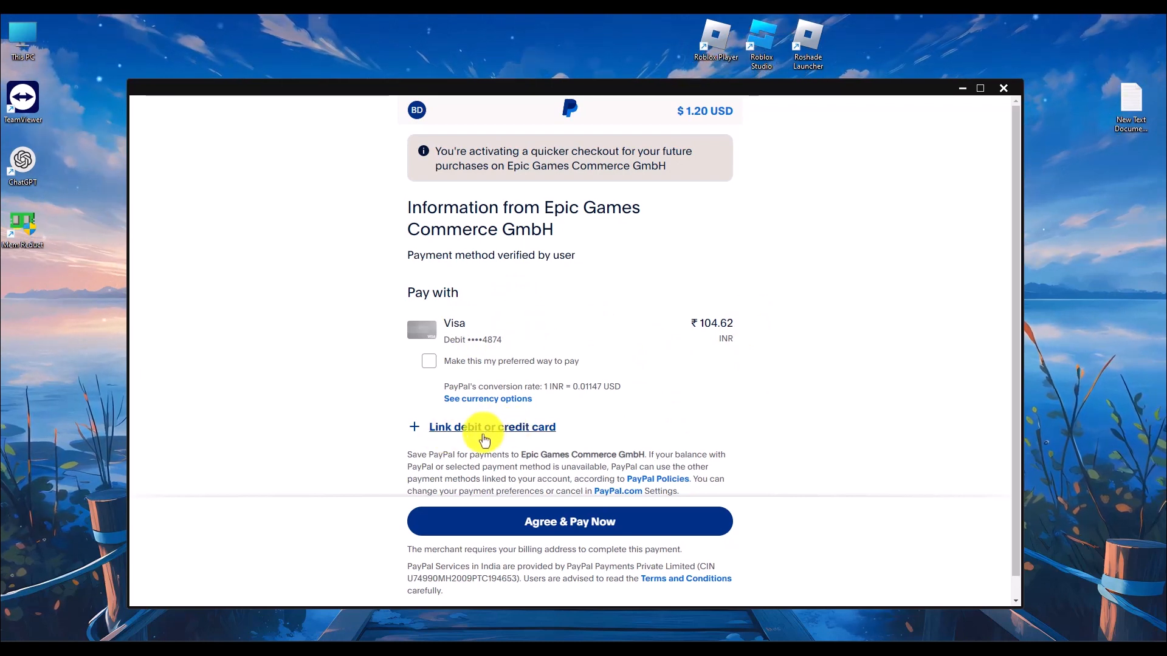
Review the Visa debit charge of ₹104.62 ($1.20) and proceed toward Agree & Pay Now.
left_click(492, 427)
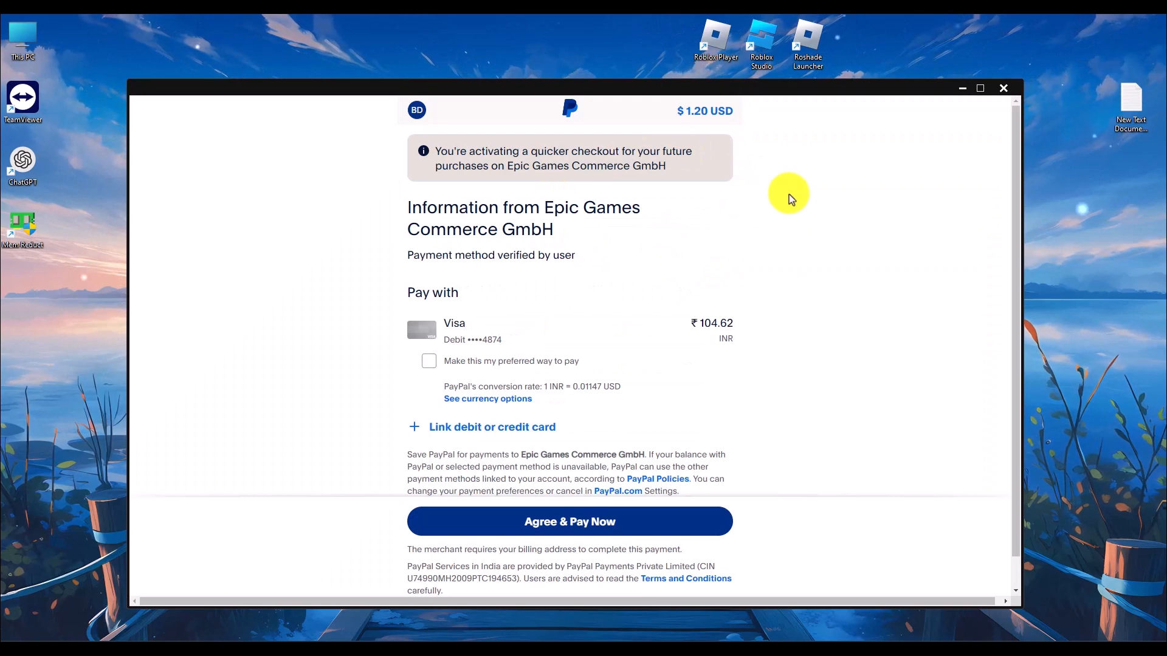
scroll("down", 3)
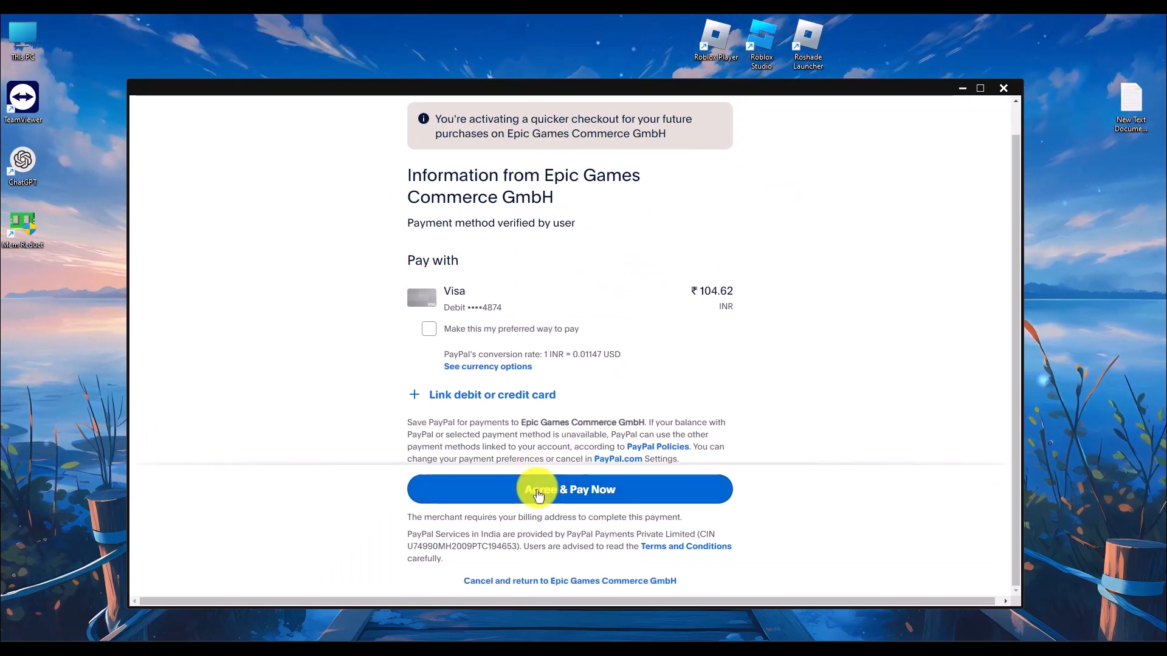